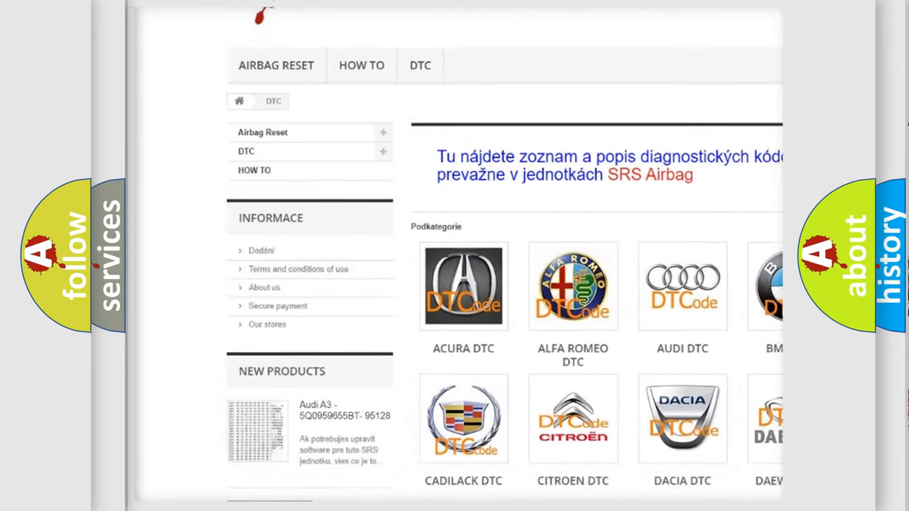
scroll("down", 3)
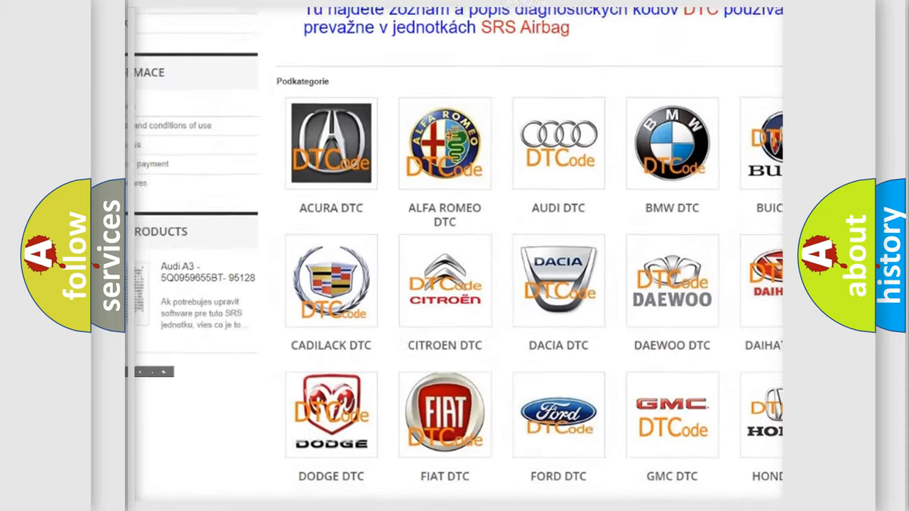
scroll("down", 3)
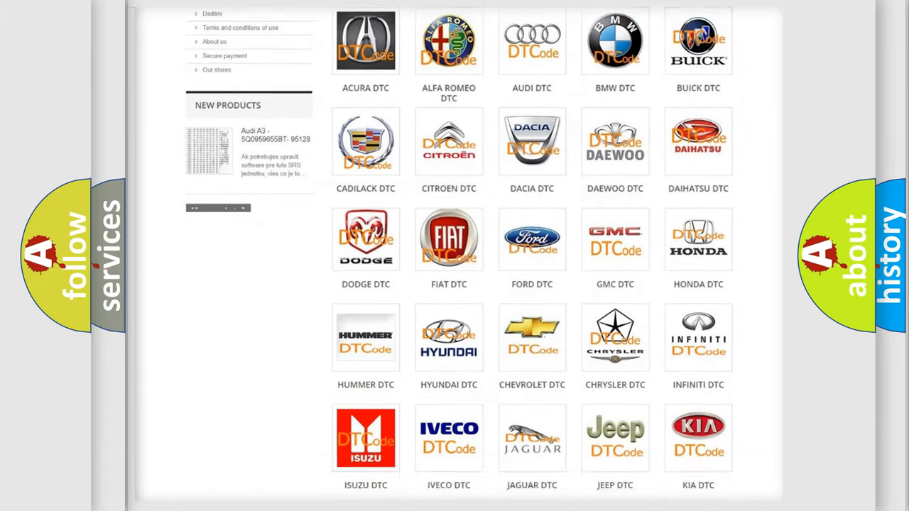
scroll("down", 3)
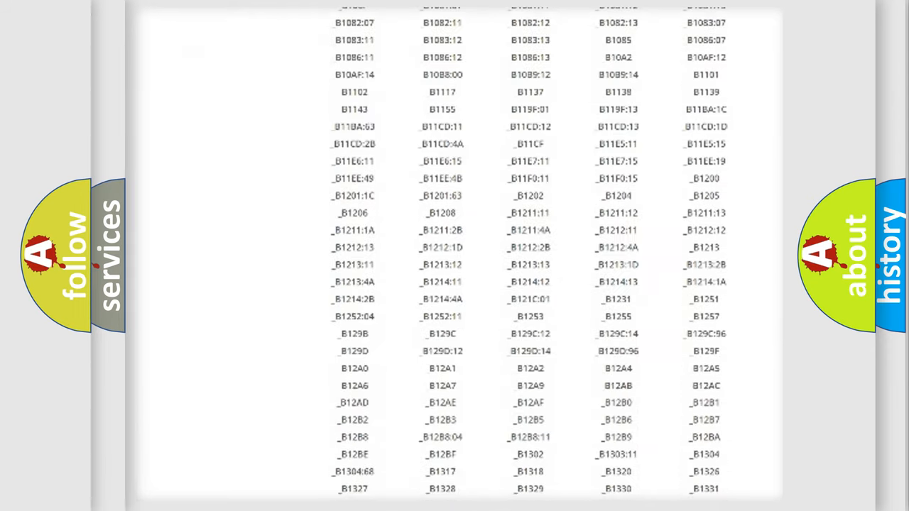
scroll("down", 3)
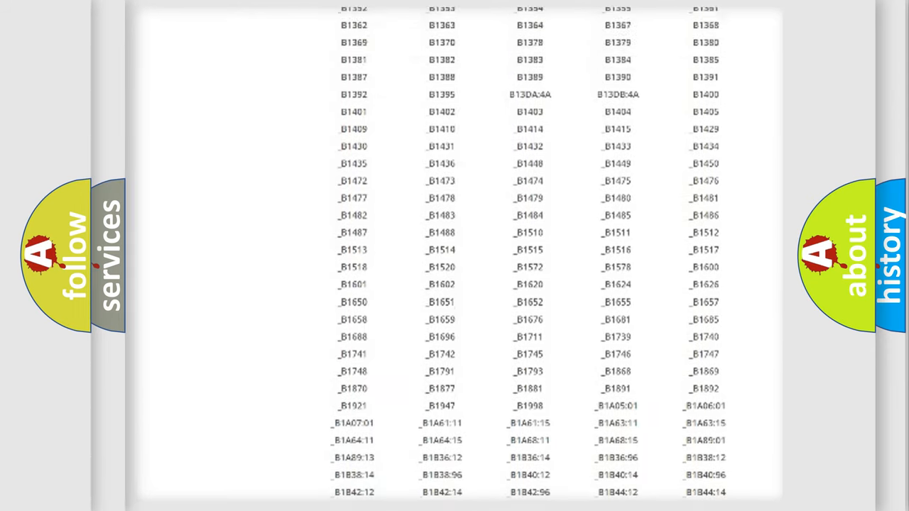